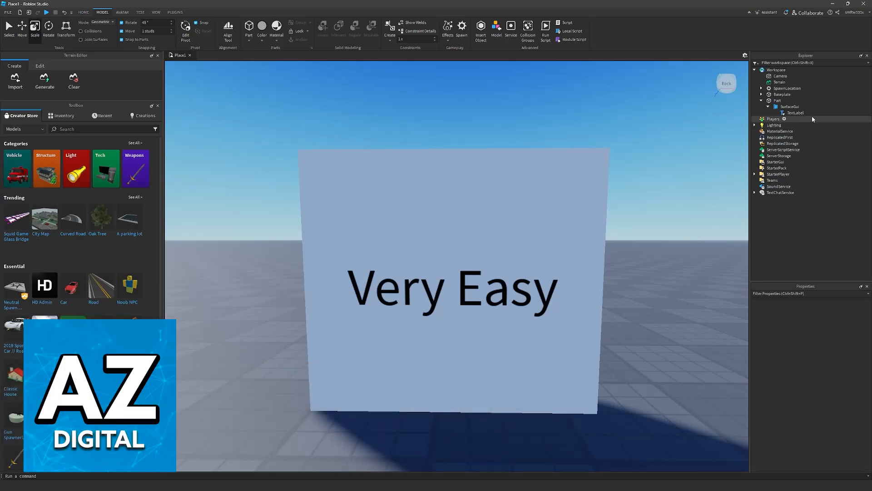
Select the part's SurfaceGui TextLabel to show its Source Sans Pro font properties.
{"action": "left_click", "coordinate": [795, 113]}
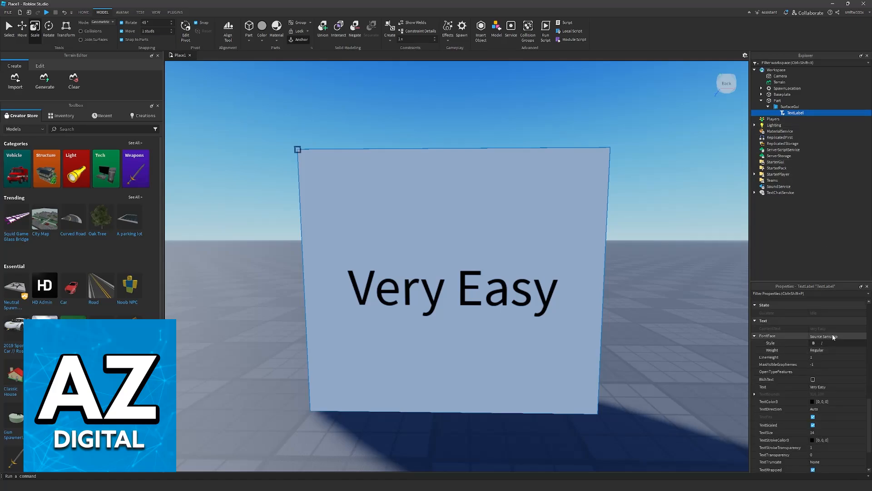
Preview Bangers, Luckiest Guy, Creepster and Press Start 2P, then set FontFace to Oswald.
{"action": "left_click", "coordinate": [837, 335]}
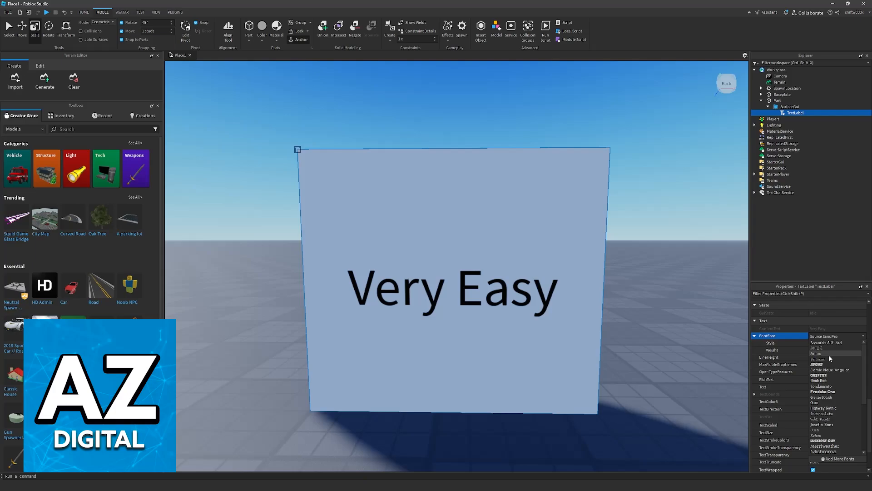
{"action": "left_click", "coordinate": [817, 364]}
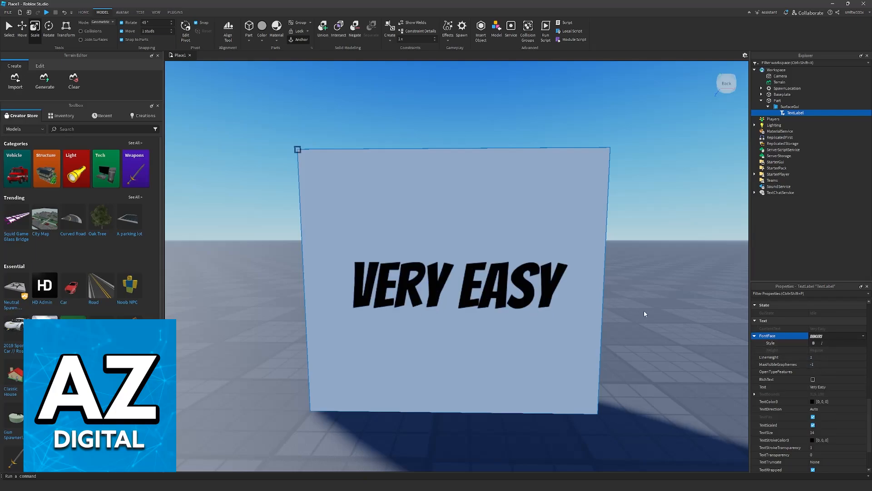
{"action": "left_click", "coordinate": [838, 336]}
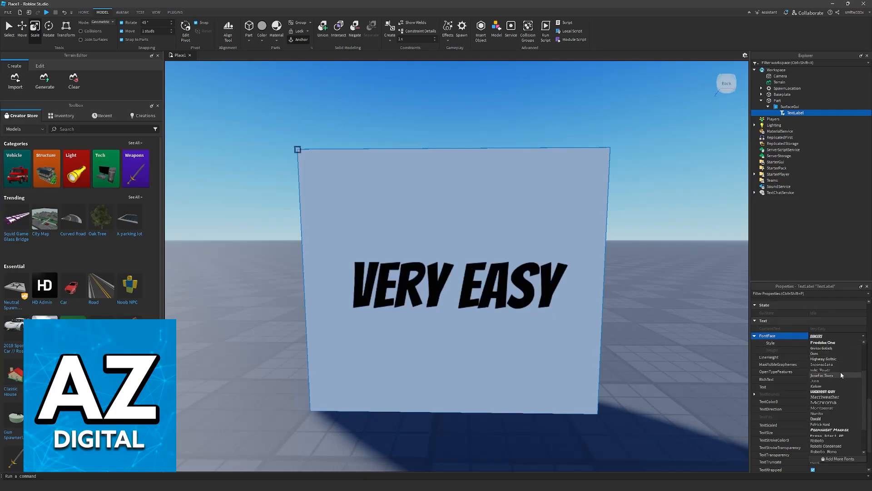
{"action": "left_click", "coordinate": [823, 392]}
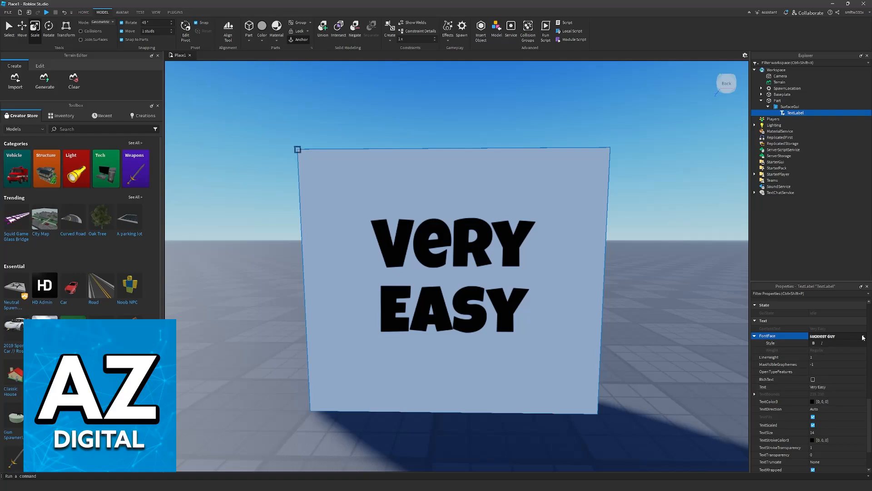
{"action": "left_click", "coordinate": [838, 335]}
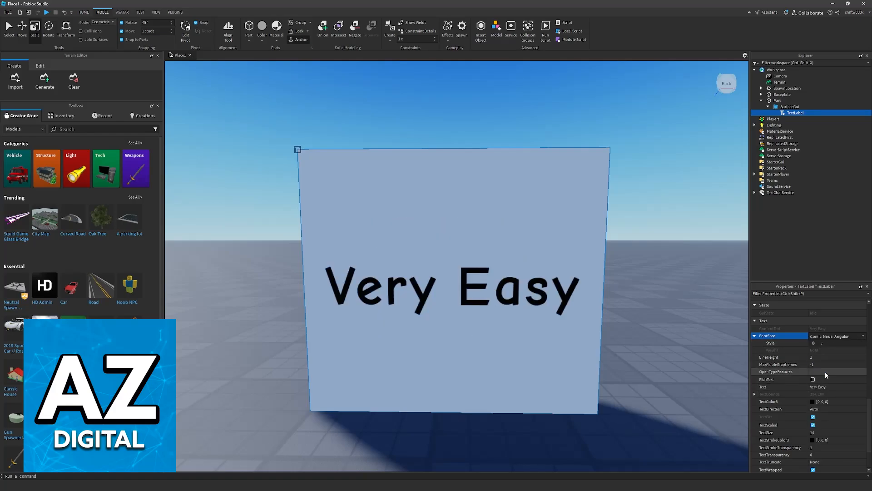
{"action": "left_click", "coordinate": [834, 335]}
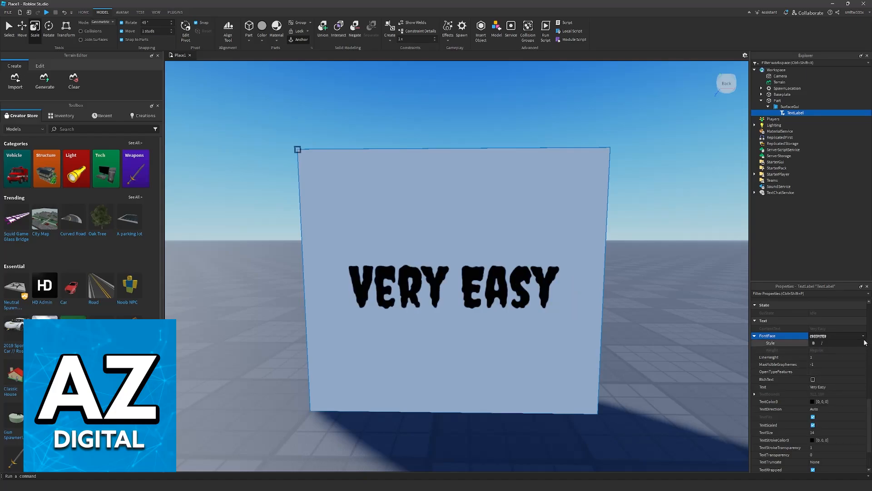
{"action": "left_click", "coordinate": [863, 336]}
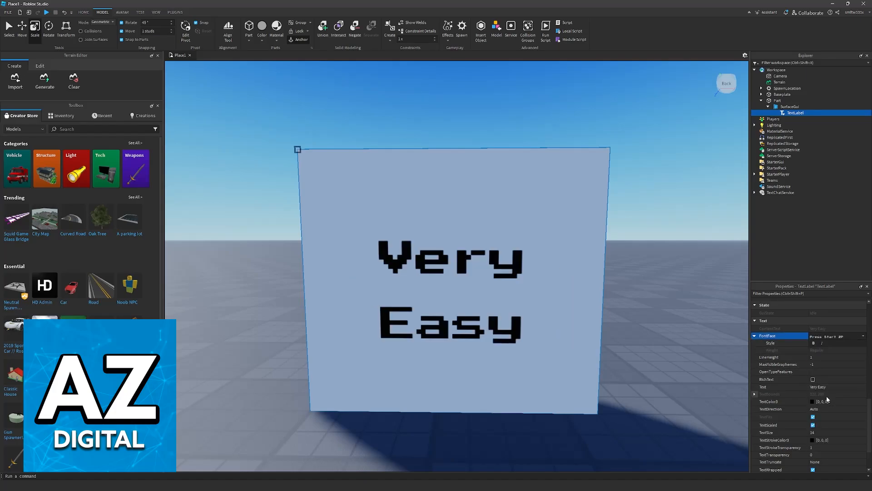
{"action": "left_click", "coordinate": [835, 335]}
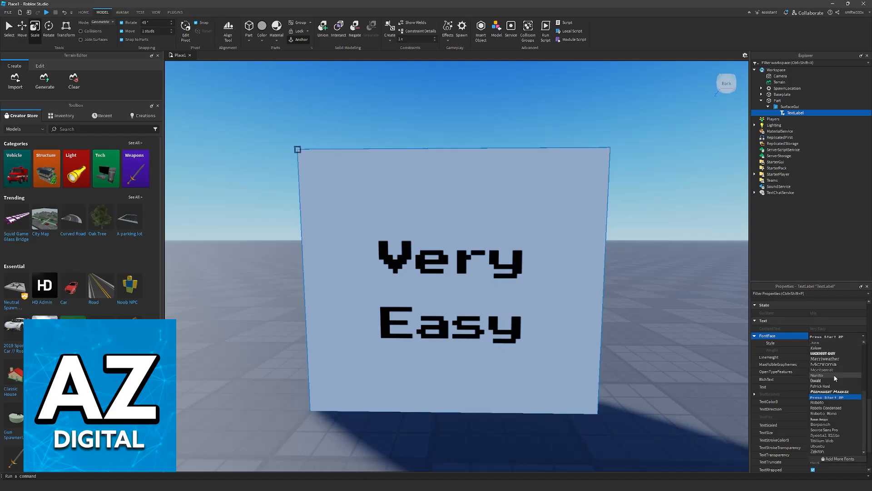
{"action": "left_click", "coordinate": [823, 364]}
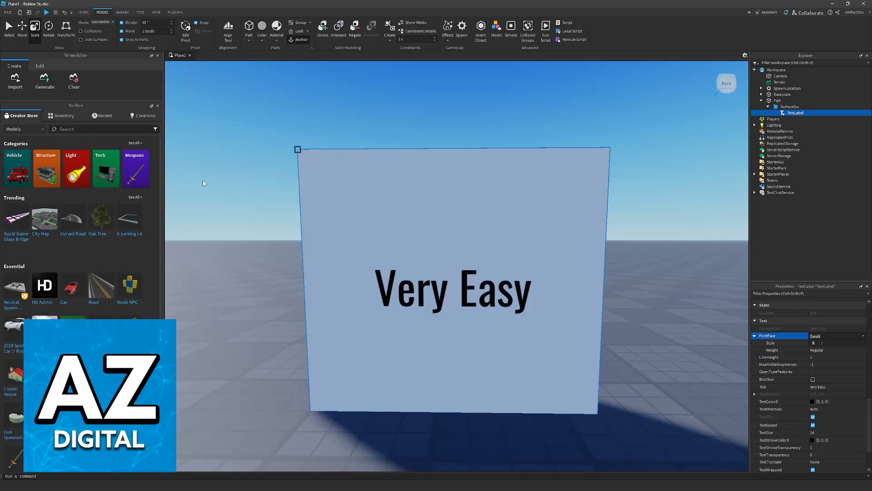
{"action": "left_click", "coordinate": [834, 336]}
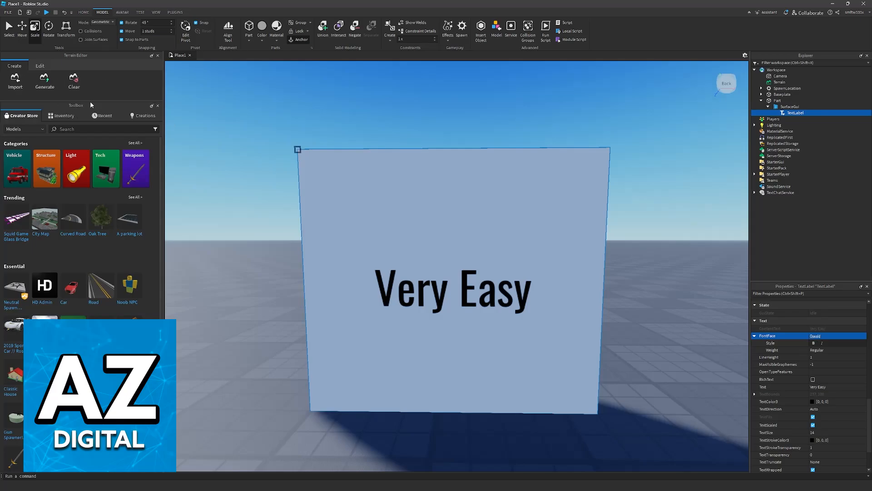
Switch the Toolbox Creator Store category to Fonts and scroll toward Bungee Shade.
{"action": "left_click", "coordinate": [23, 128]}
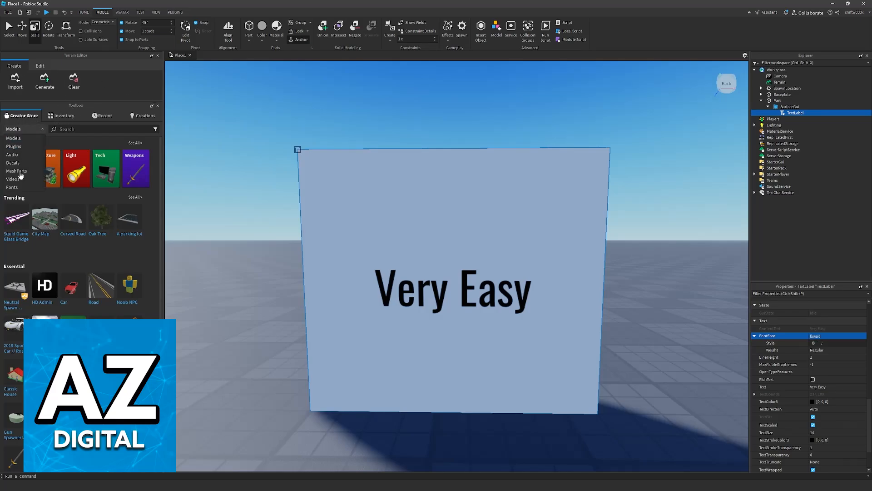
{"action": "left_click", "coordinate": [12, 186]}
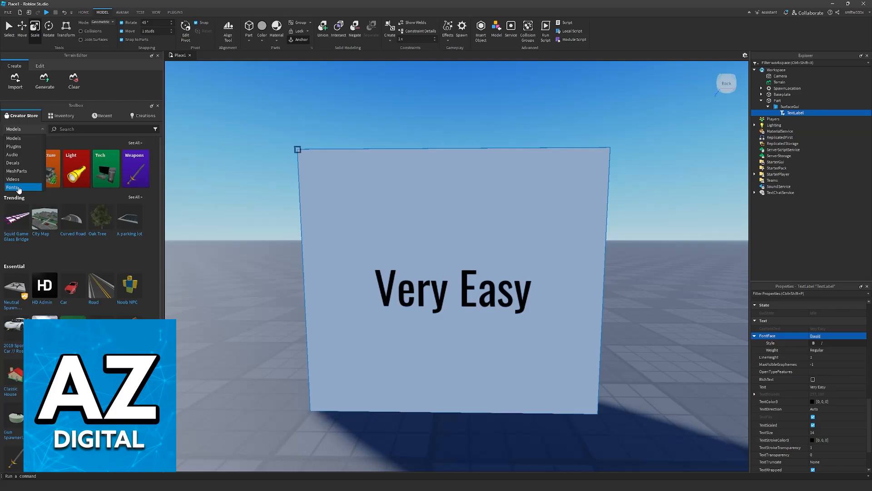
{"action": "left_click", "coordinate": [12, 187]}
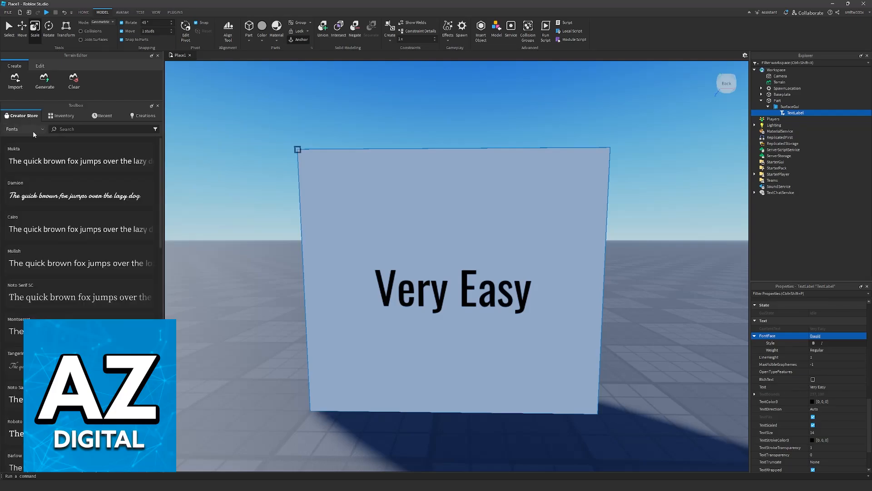
{"action": "scroll", "scroll_direction": "down", "scroll_amount": 3}
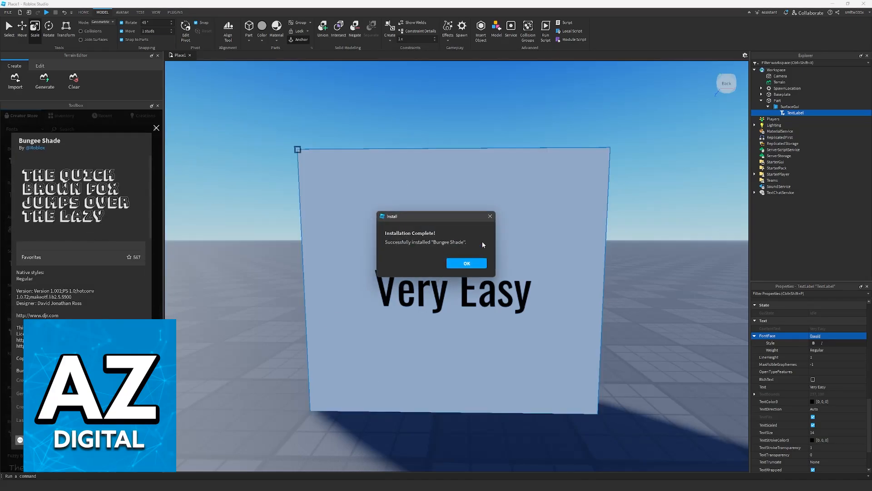
Dismiss the Bungee Shade installation confirmation dialog.
{"action": "left_click", "coordinate": [467, 263]}
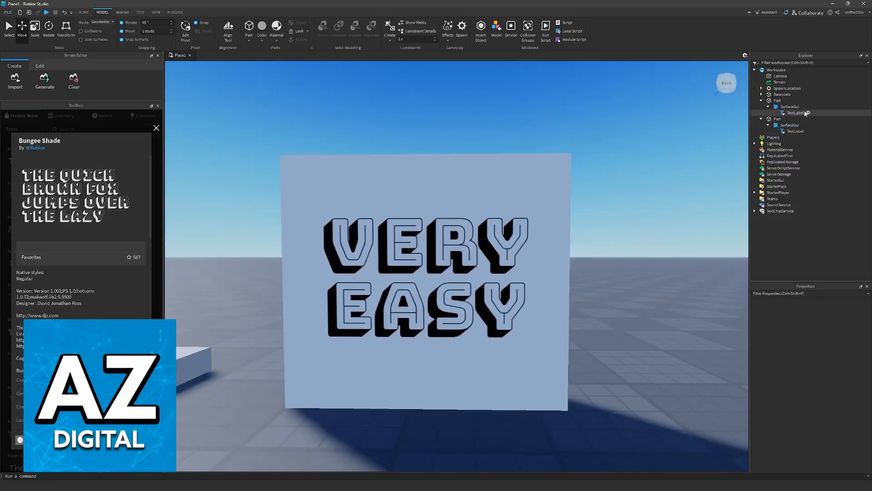
Reselect the first TextLabel and expand its FontFace list showing Bungee Shade.
{"action": "left_click", "coordinate": [796, 112]}
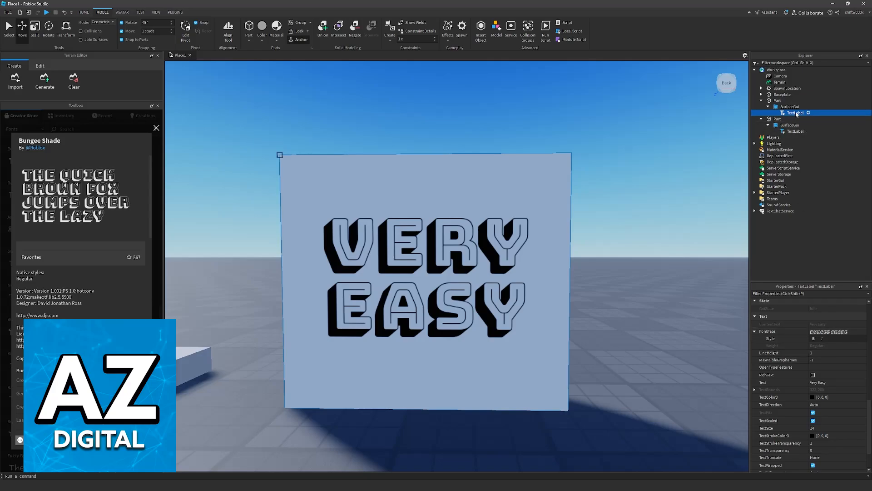
{"action": "left_click", "coordinate": [834, 331]}
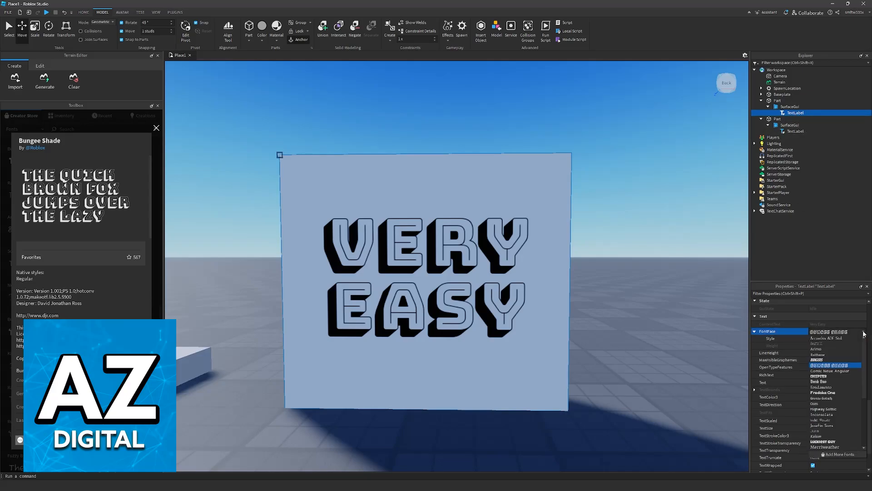